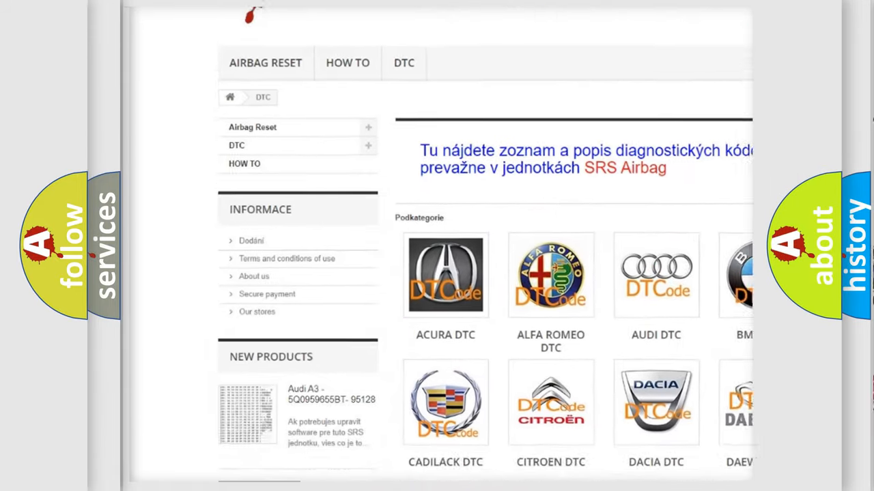
{"action": "scroll", "scroll_direction": "down", "scroll_amount": 3}
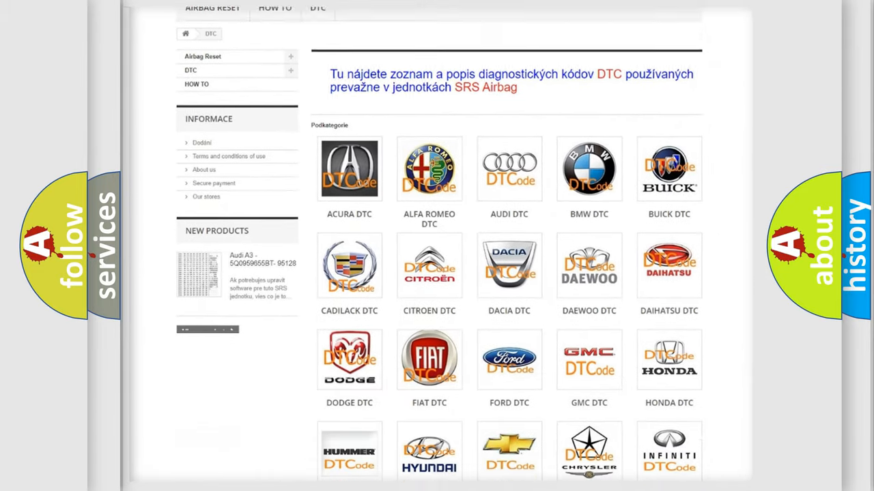
{"action": "scroll", "scroll_direction": "down", "scroll_amount": 3}
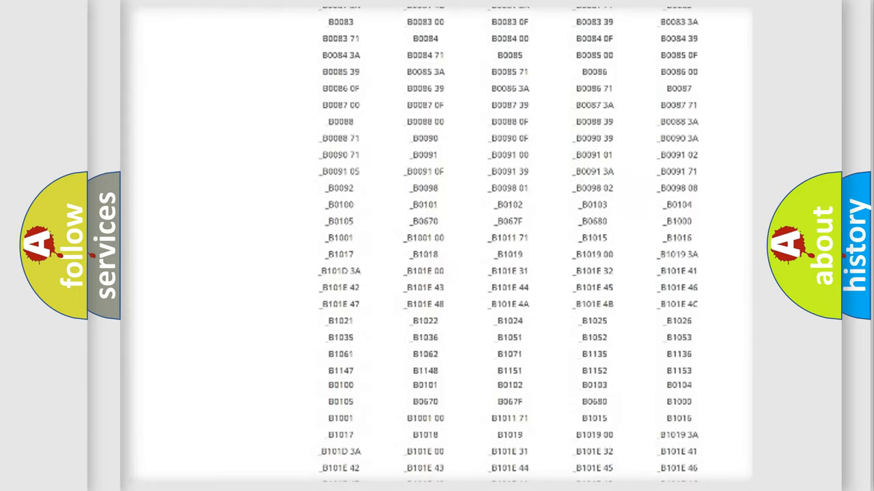
{"action": "scroll", "scroll_direction": "up", "scroll_amount": 3}
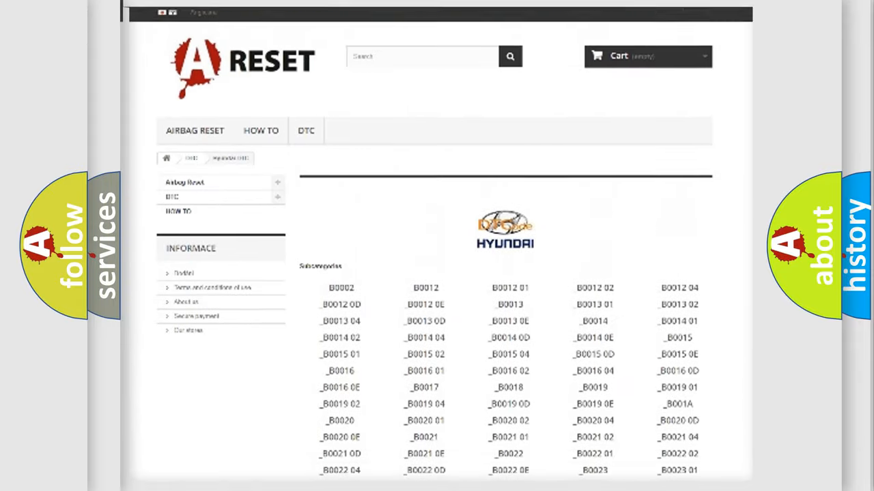